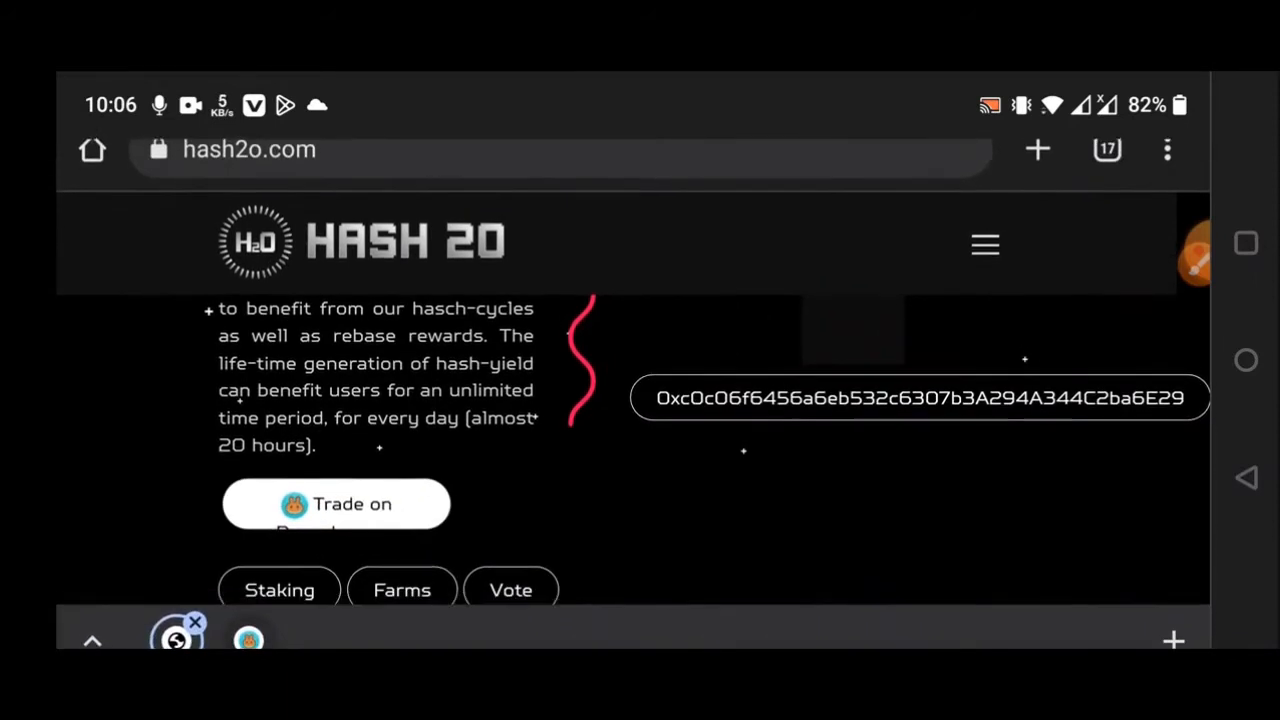
- Scroll the intro down past the contract address to the Staking, Farms and Vote footer links
scroll(up, 3)
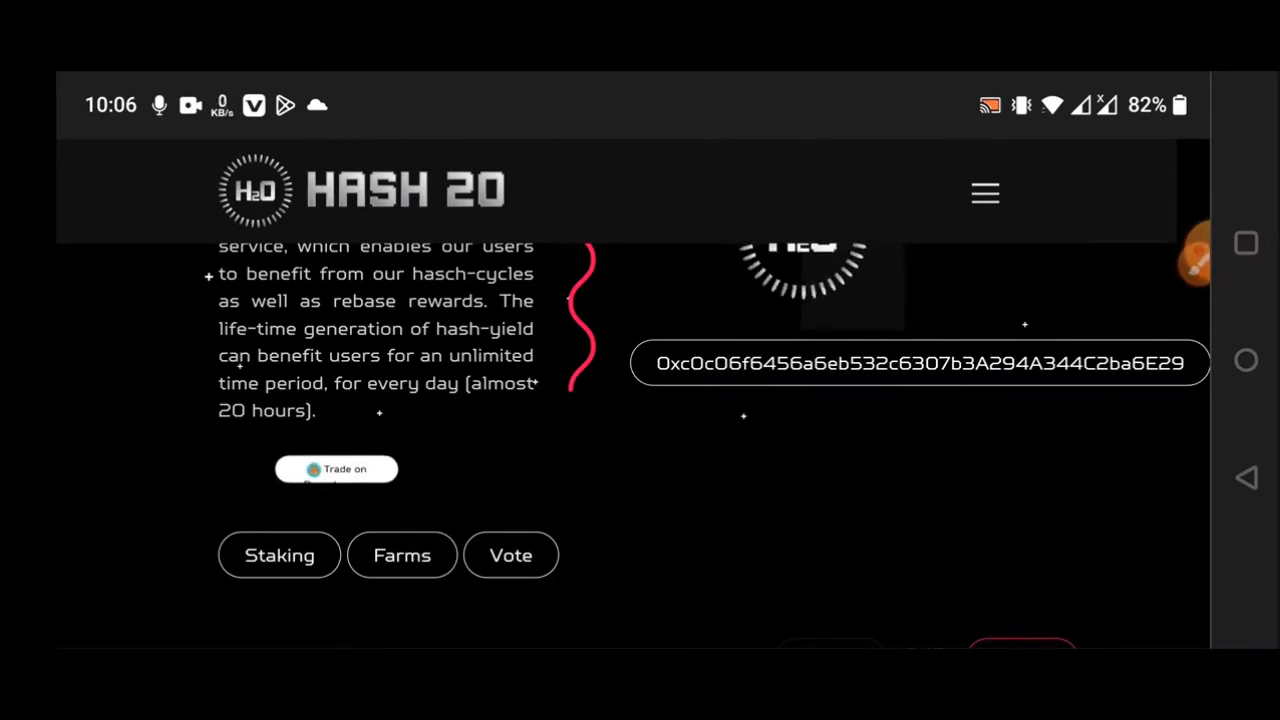
scroll(down, 3)
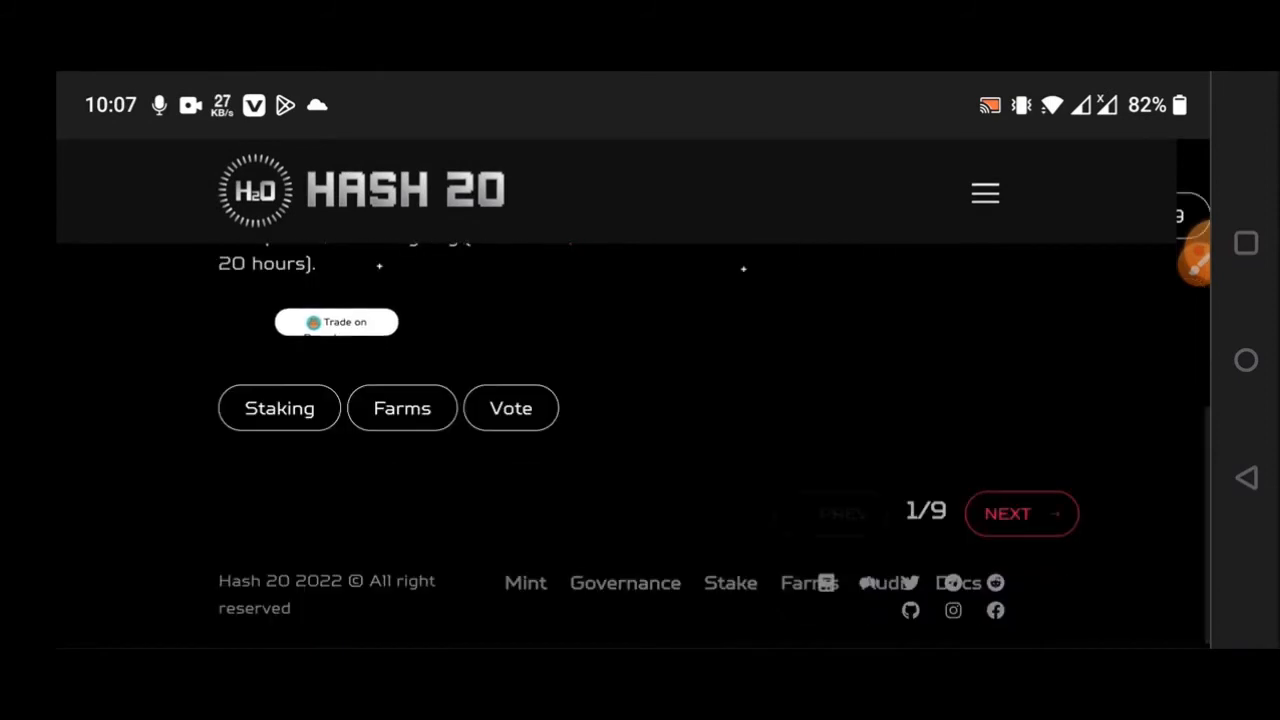
- Advance with NEXT through section 2 (1 hash-cycle = 0.556 SH2O per 20 hours) toward section 3
click(1020, 512)
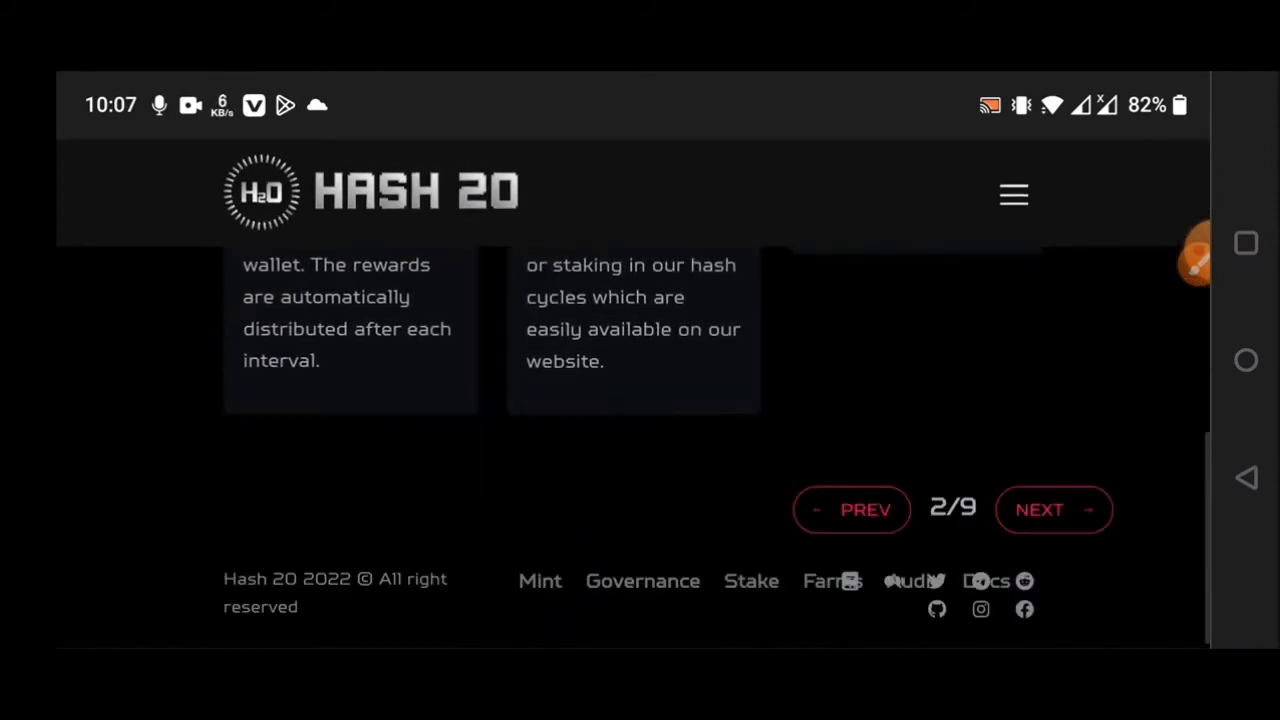
click(1052, 510)
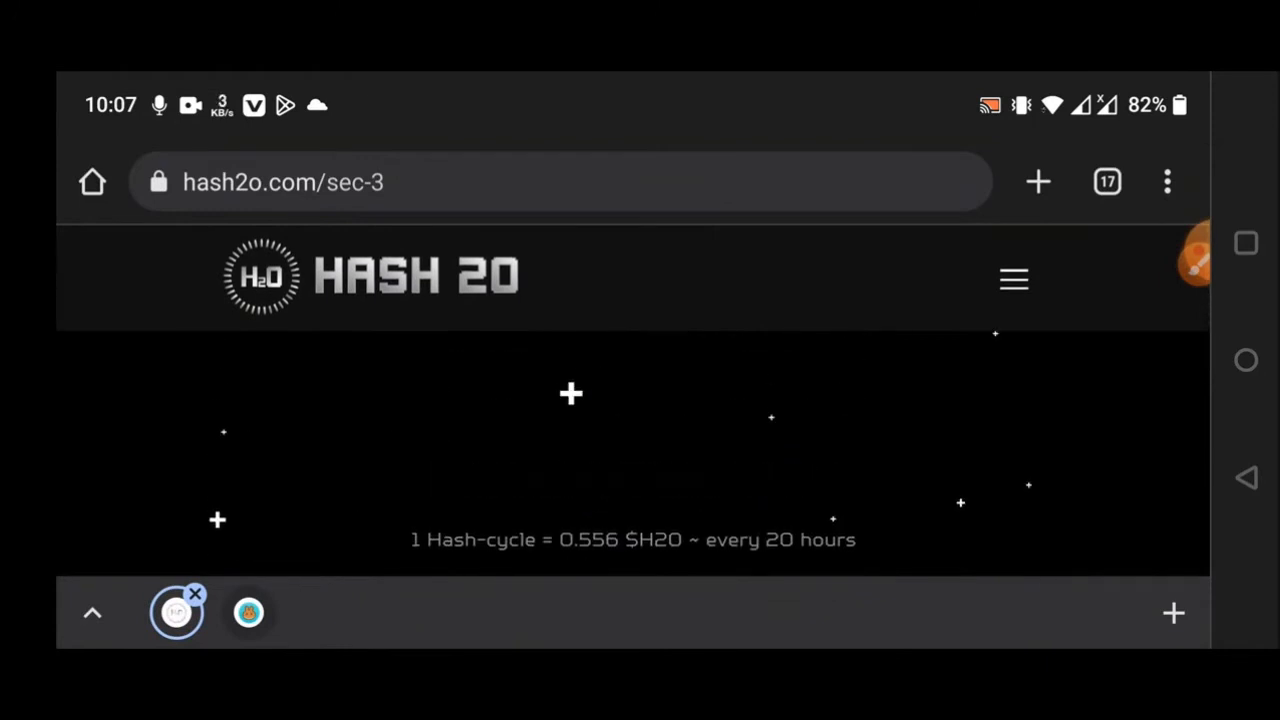
- Scroll through the How H2O Works explanation and governance-token paragraph to the Read Whitepaper link
scroll(down, 3)
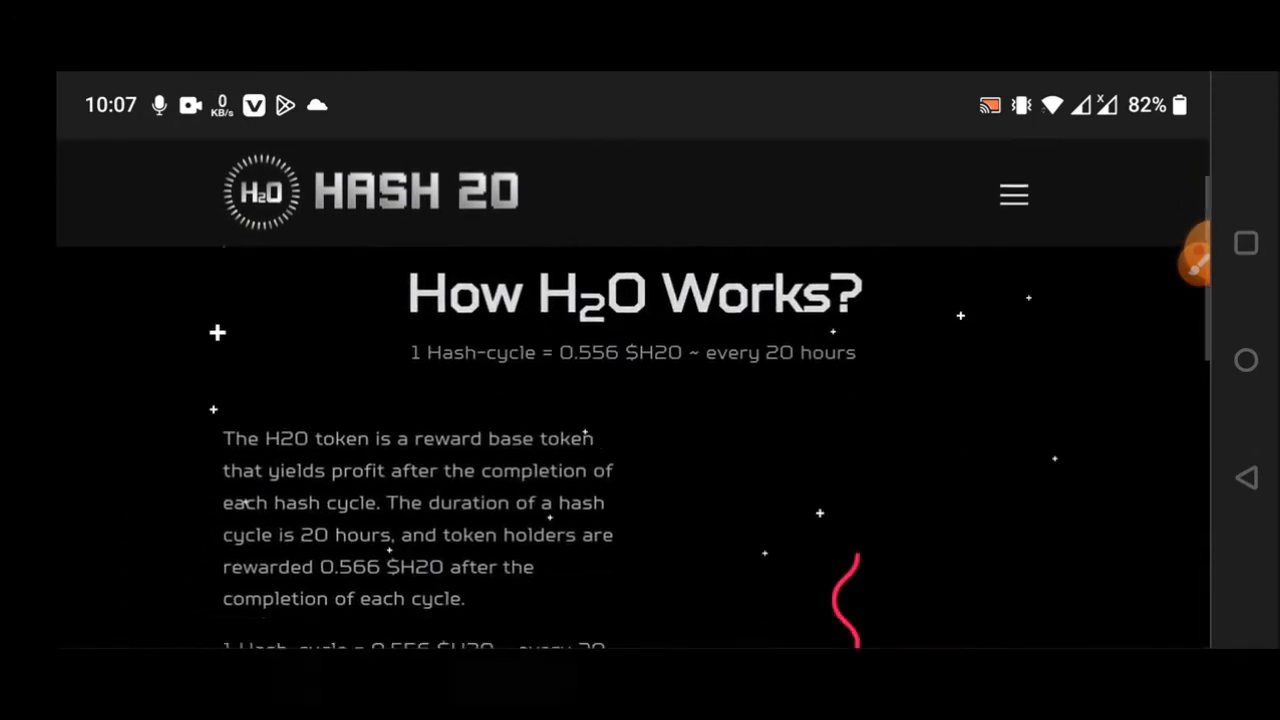
scroll(down, 3)
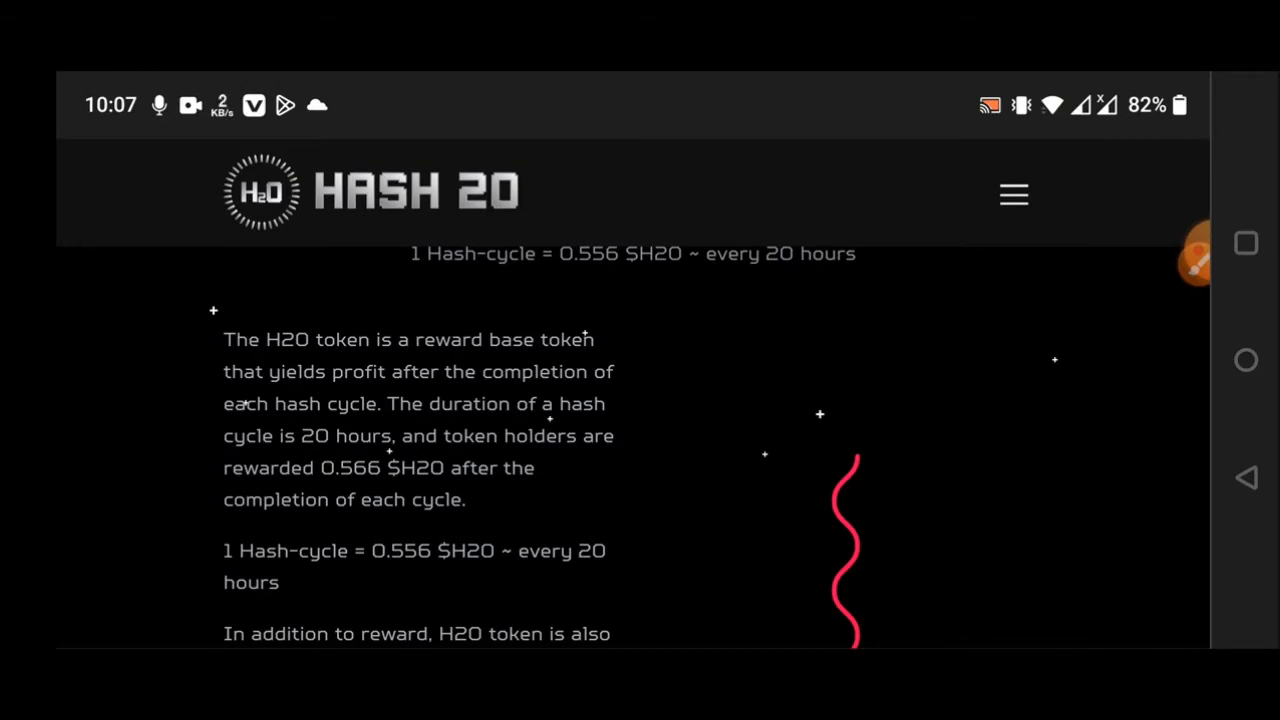
scroll(down, 3)
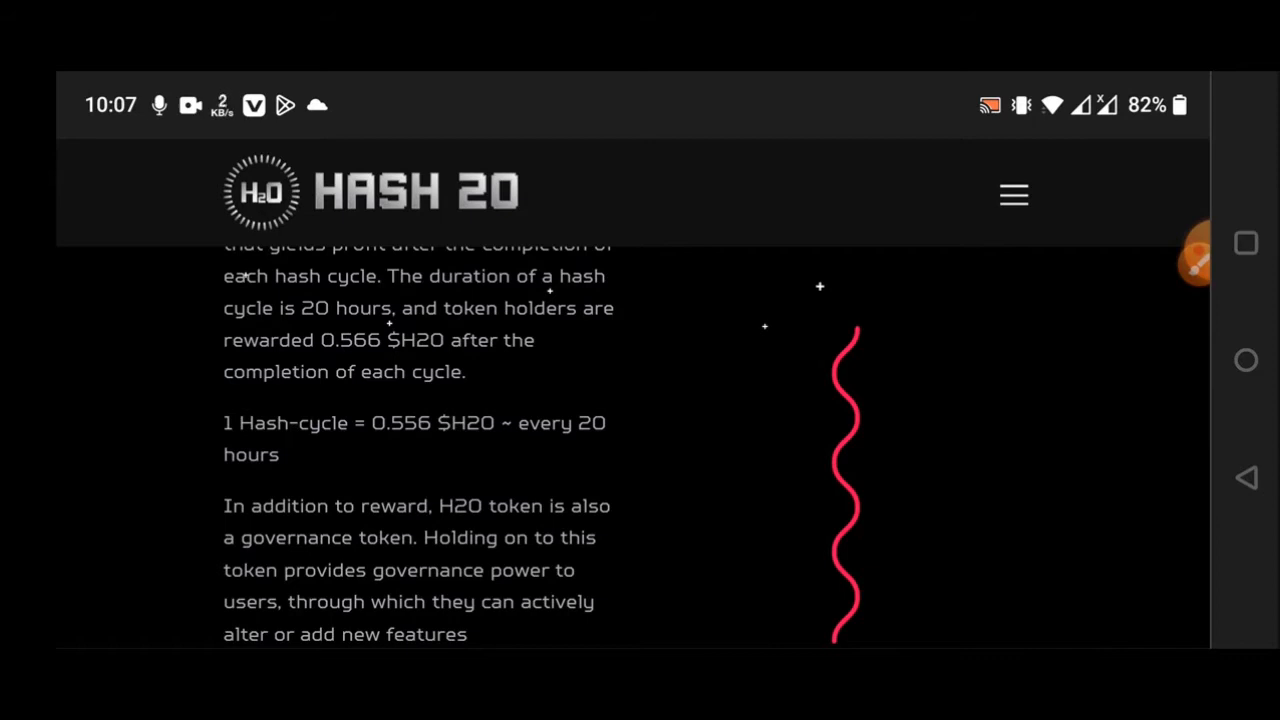
scroll(down, 3)
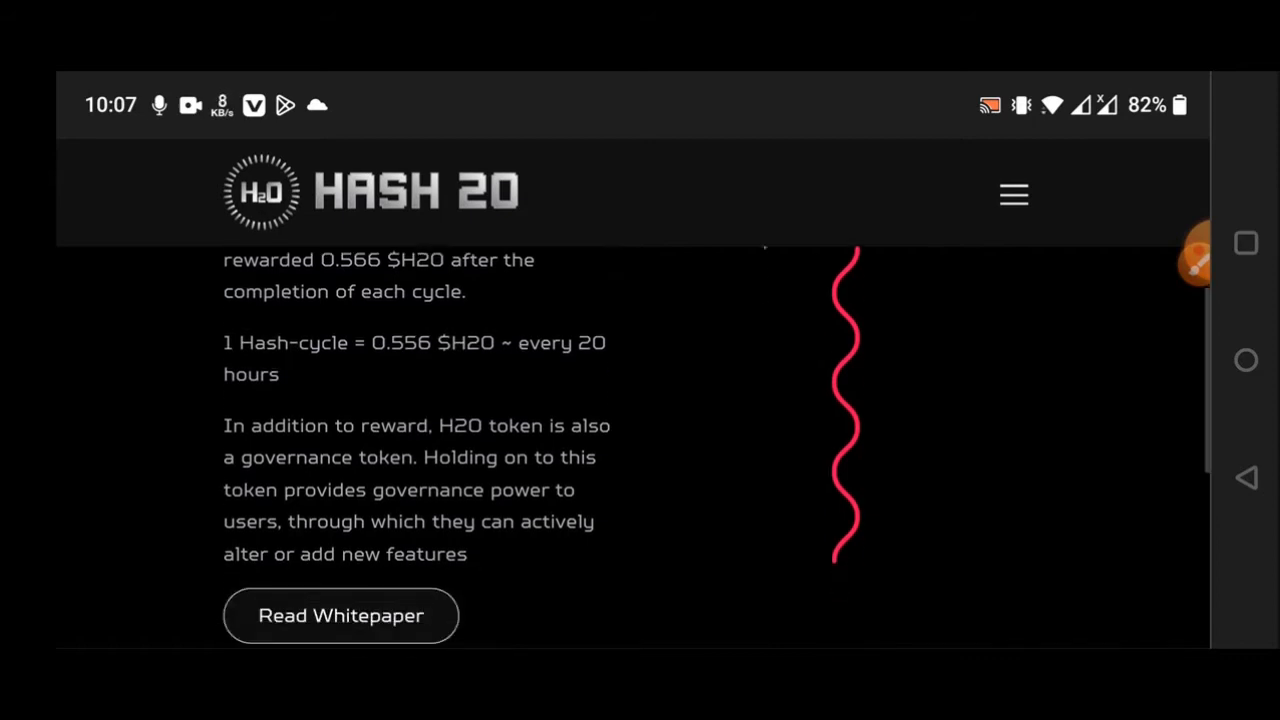
scroll(down, 3)
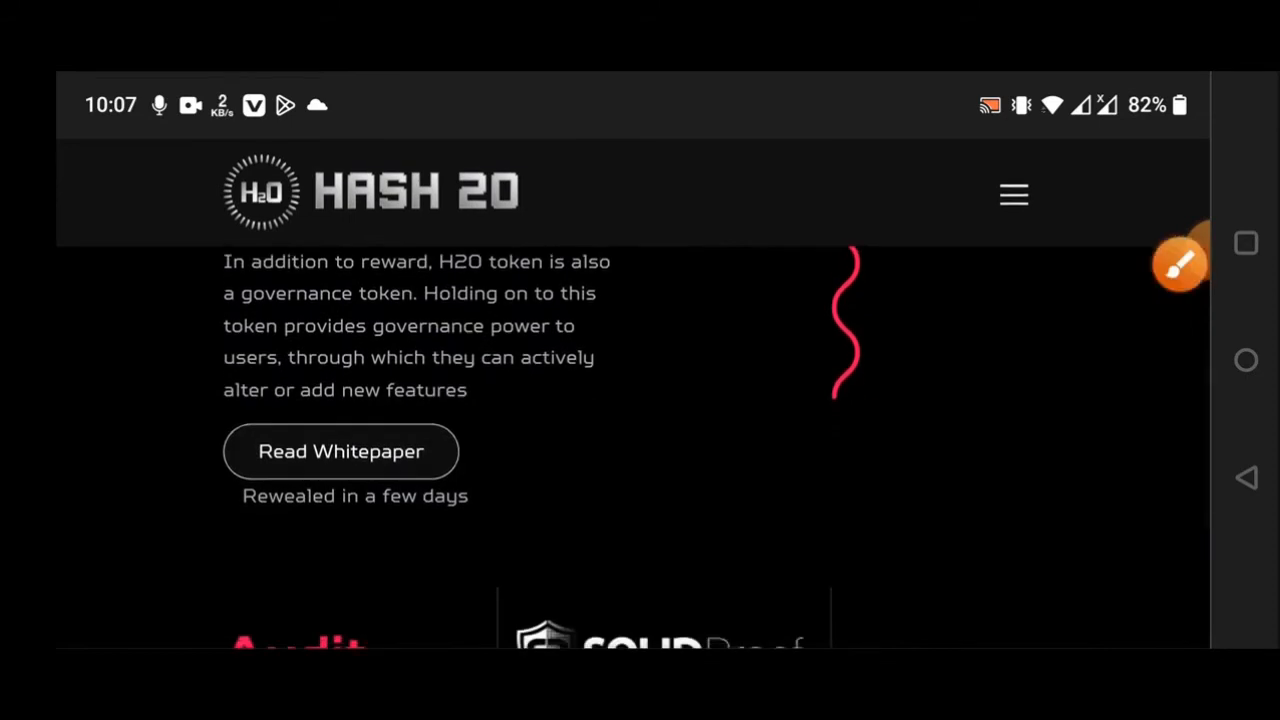
- Follow Read Whitepaper, scroll past the SolidProof audit block into the sec-4 Buy/Create/Rewards cards
click(1180, 264)
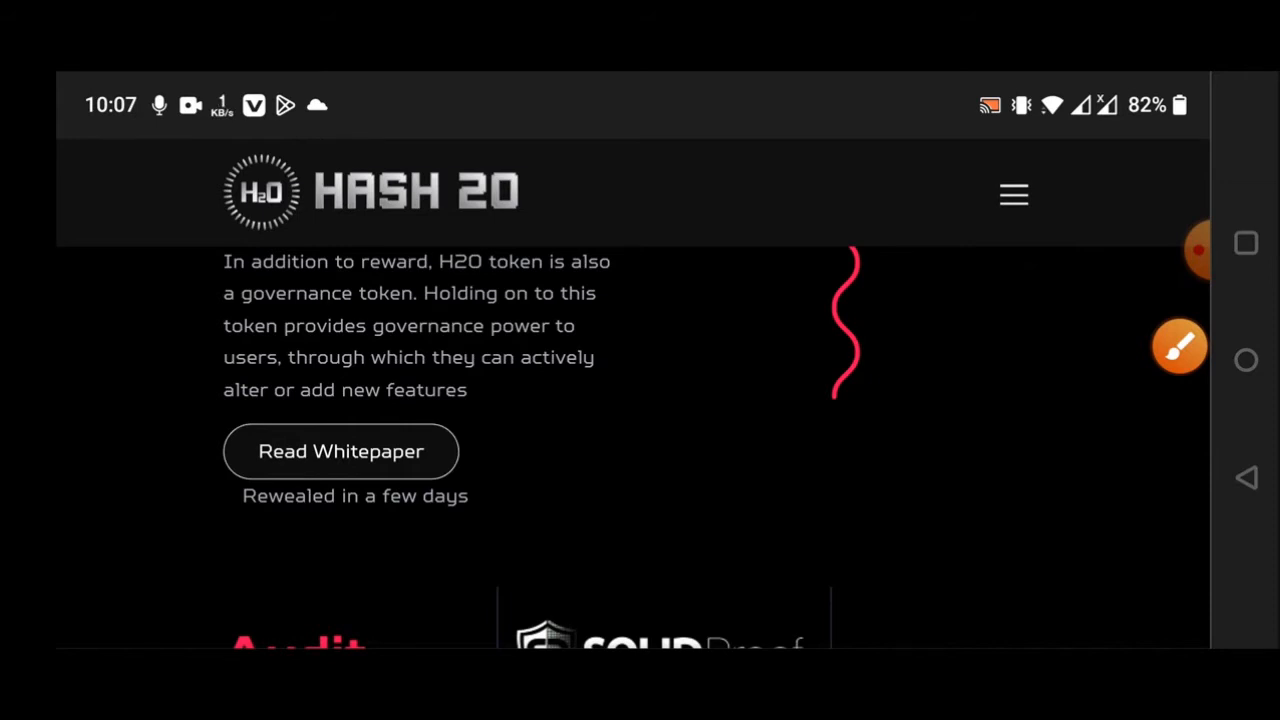
scroll(down, 3)
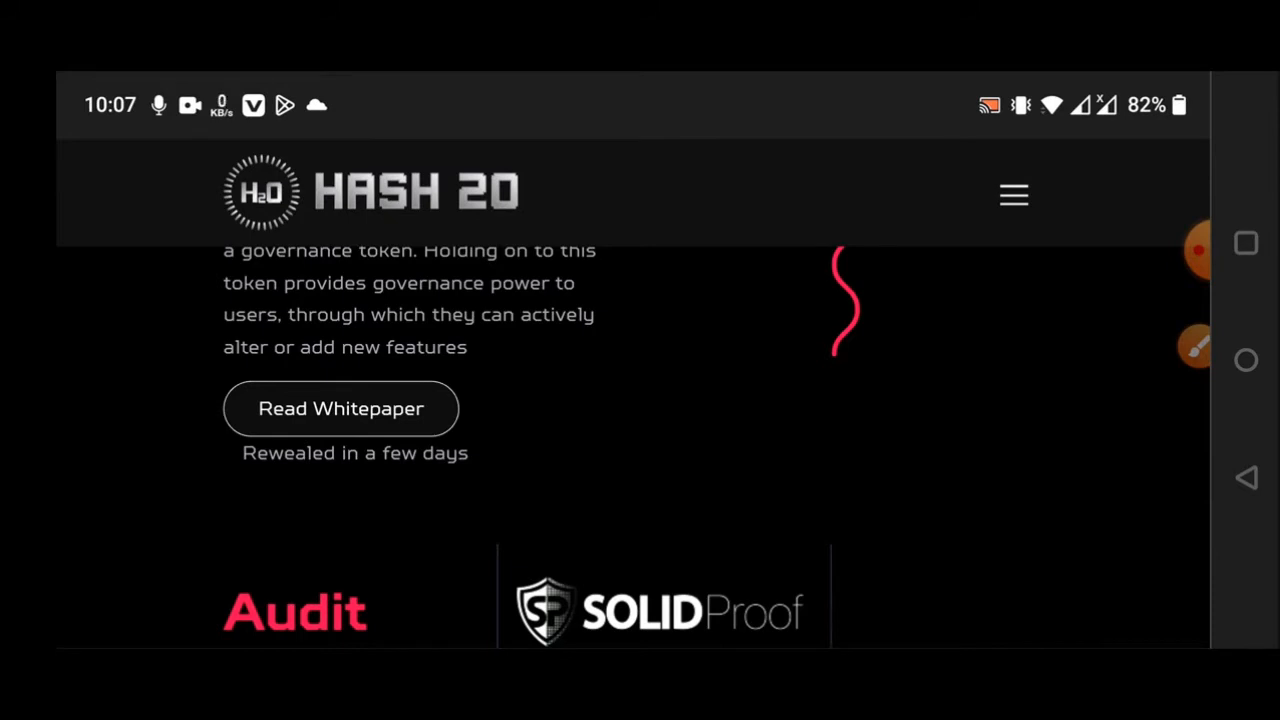
scroll(down, 3)
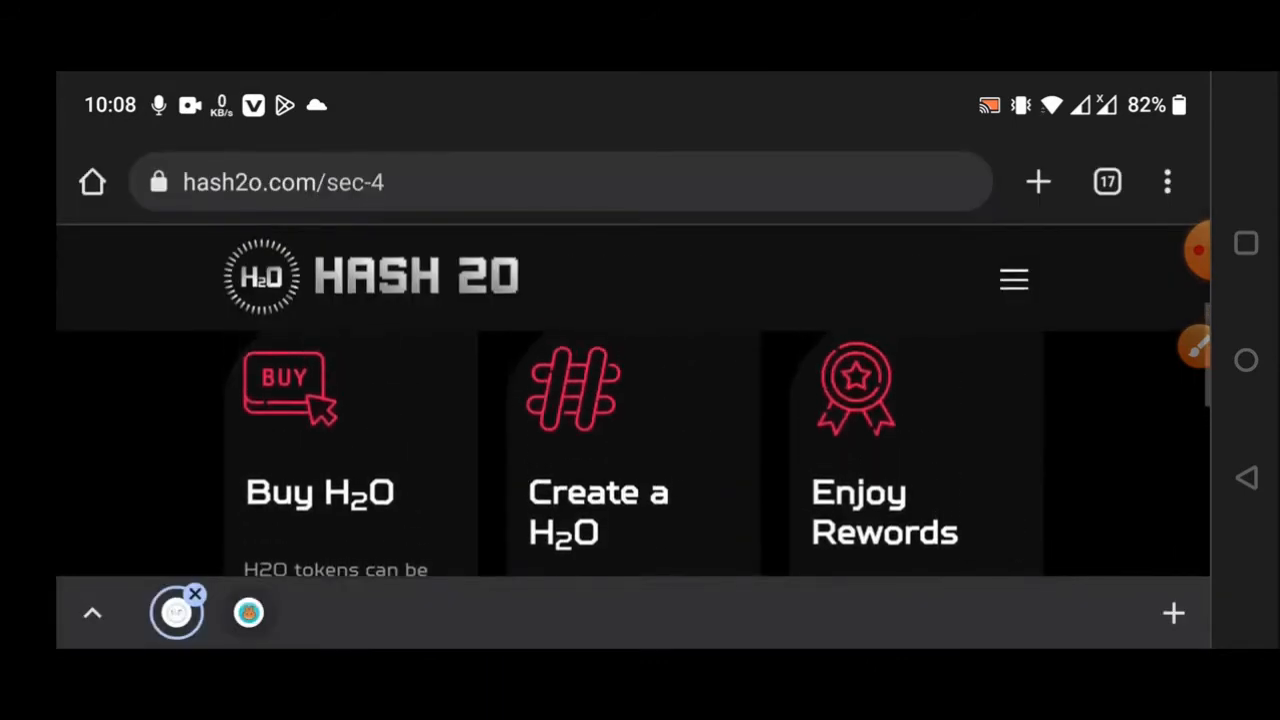
- Scroll through the Buy H2O, Create a H2O and Enjoy Rewards cards to the Tokenomics heading with 10,000,000 supply
scroll(down, 3)
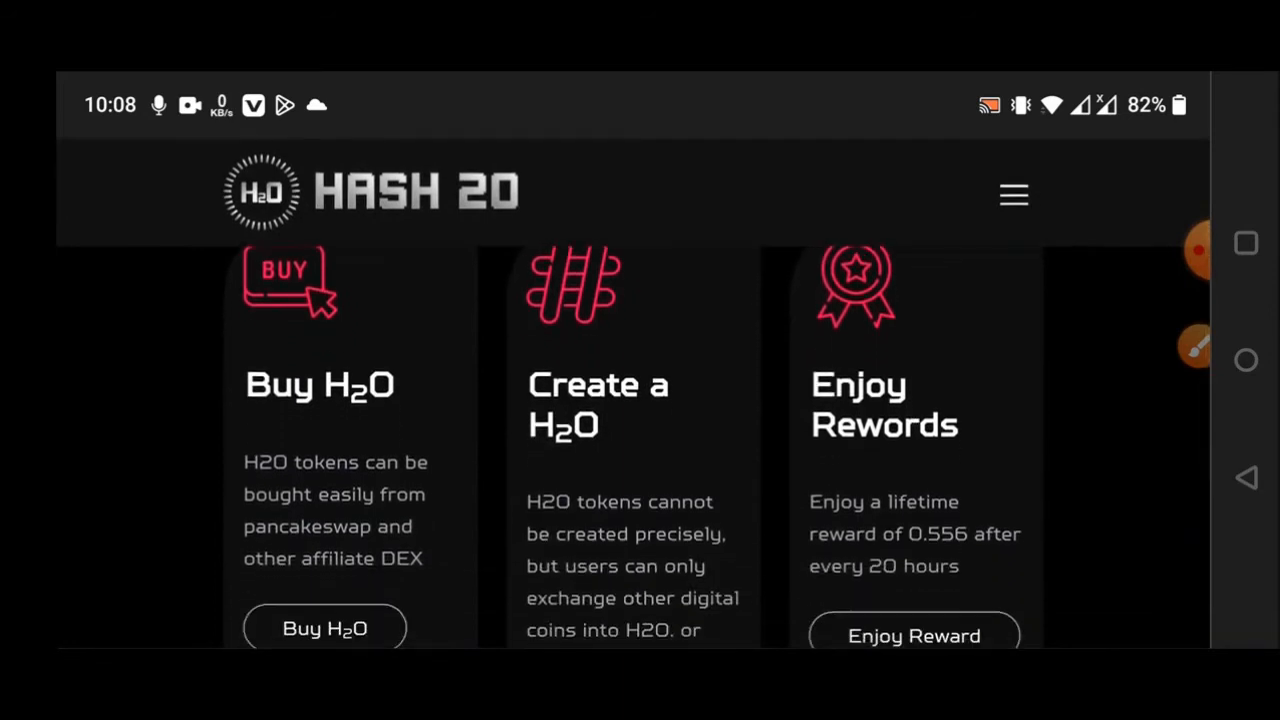
scroll(down, 3)
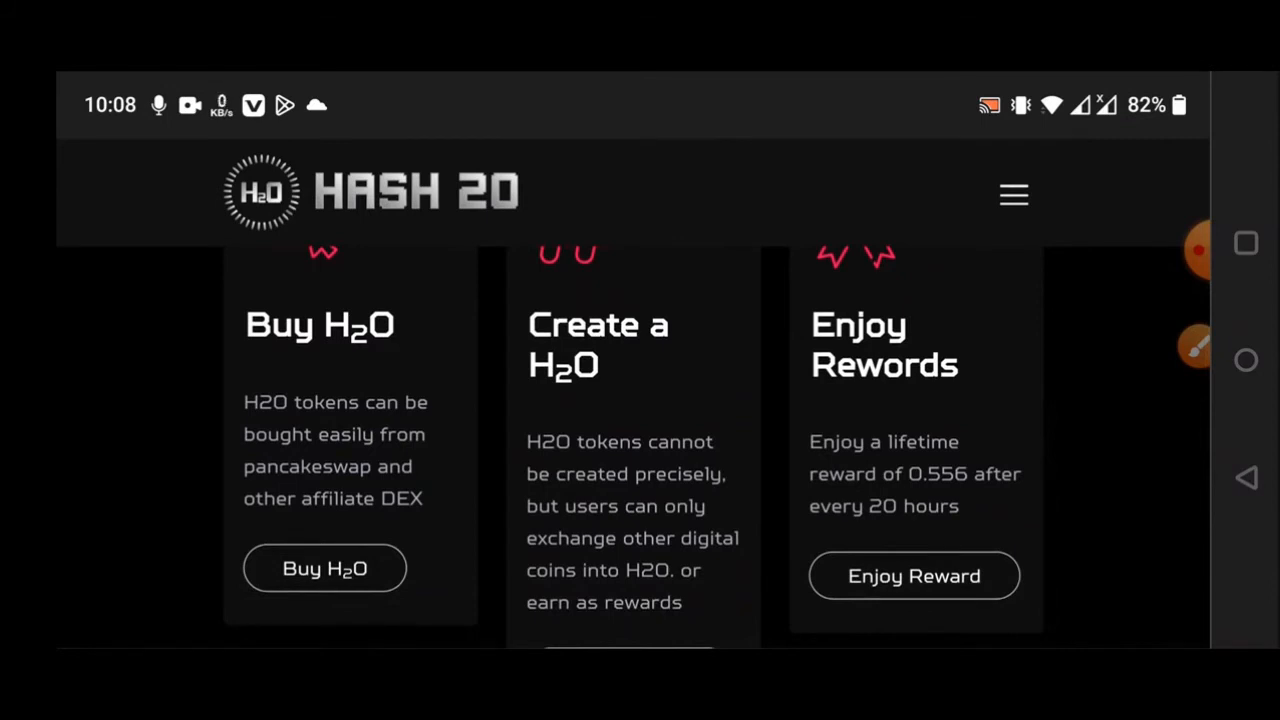
scroll(up, 3)
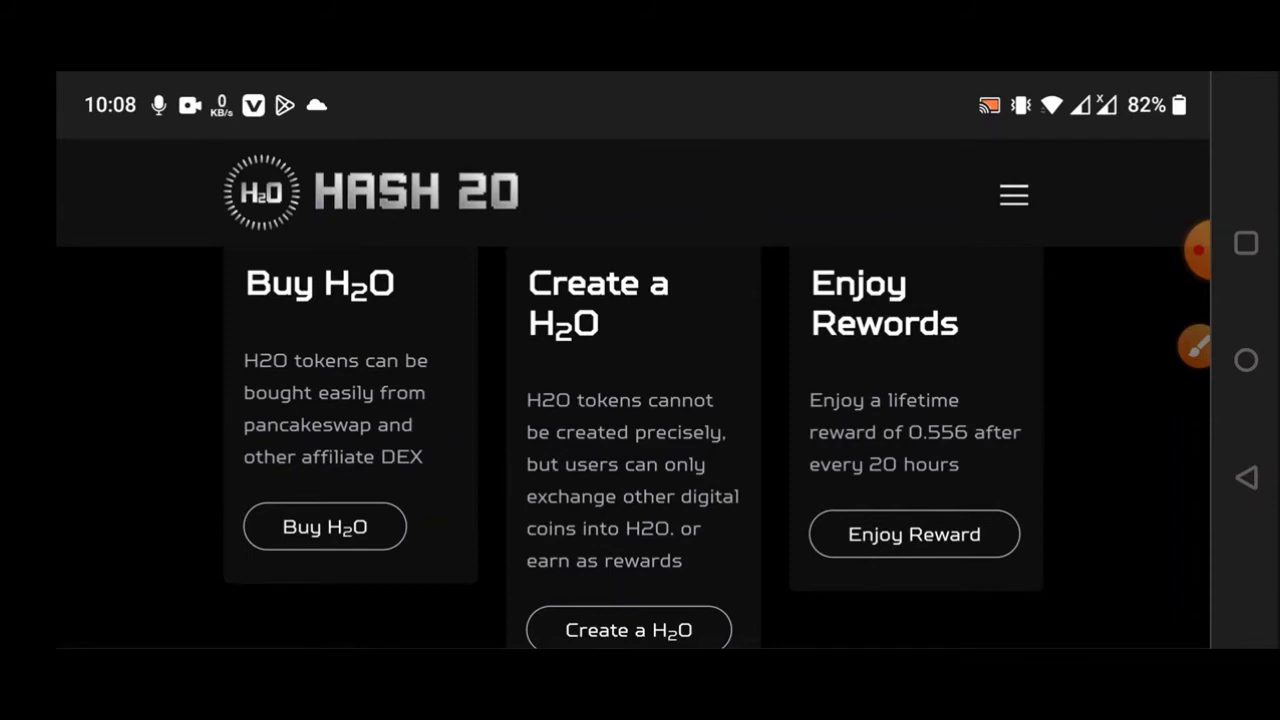
scroll(down, 3)
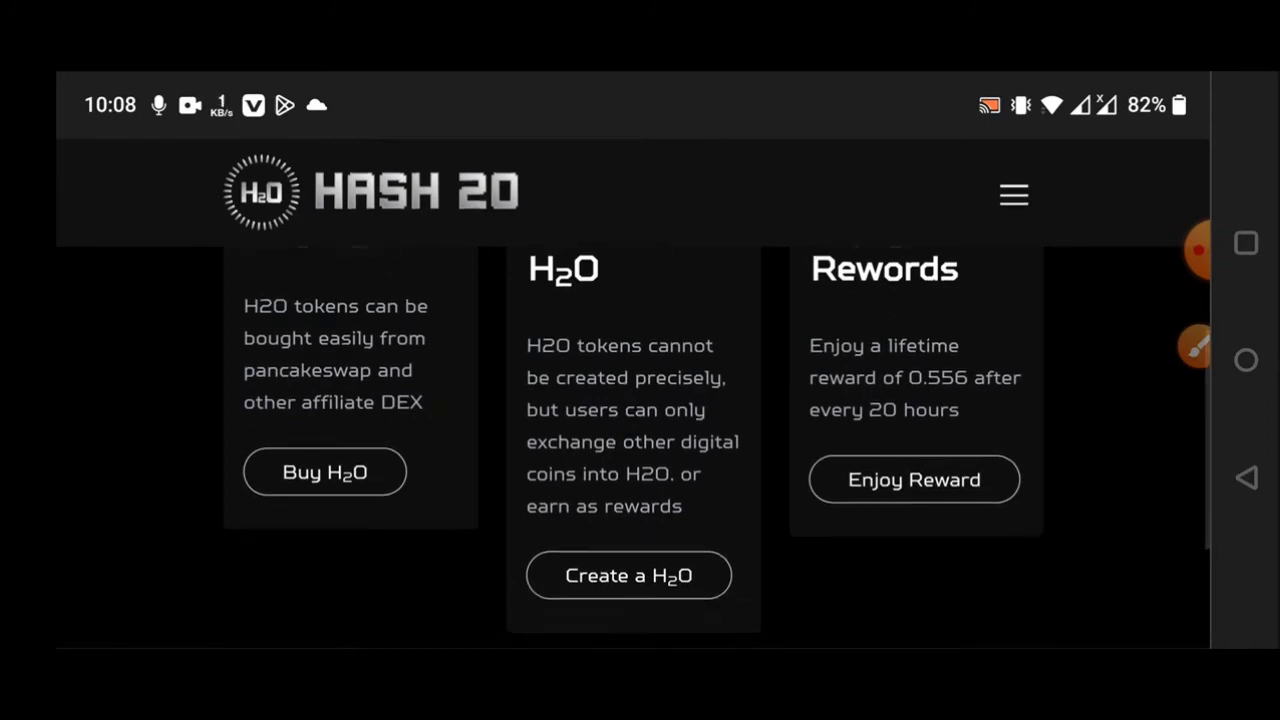
scroll(down, 3)
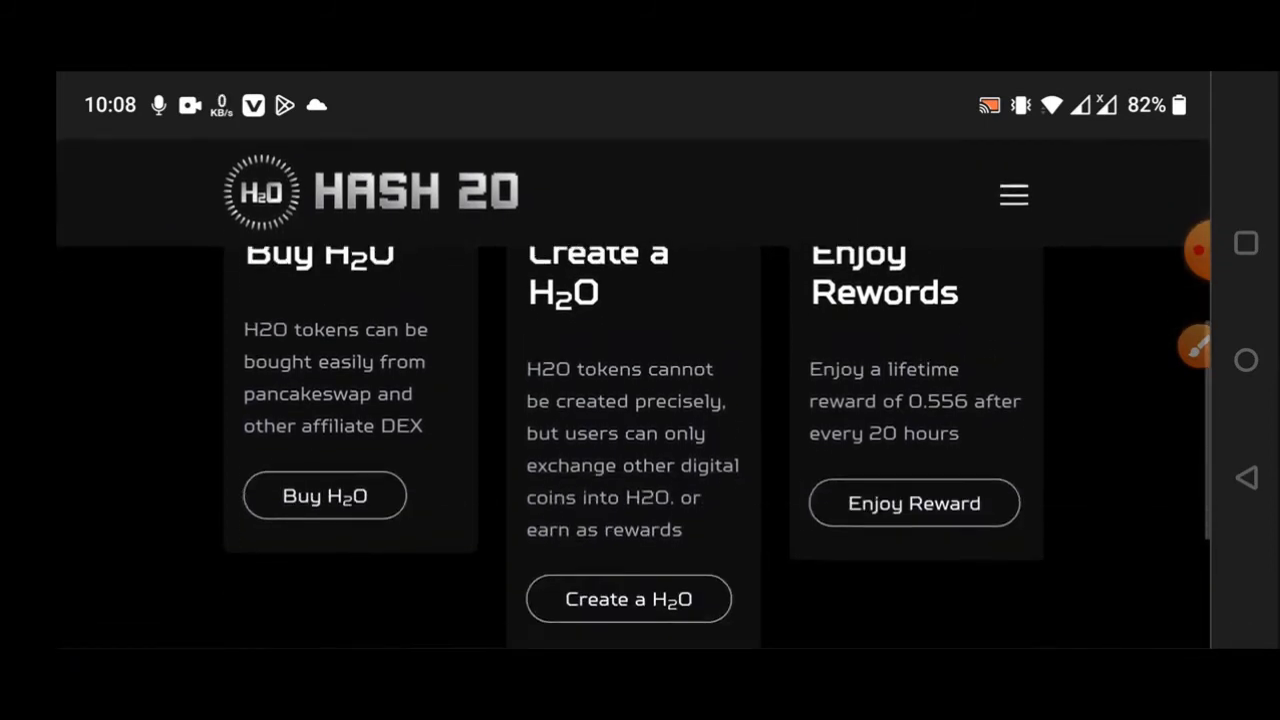
scroll(up, 3)
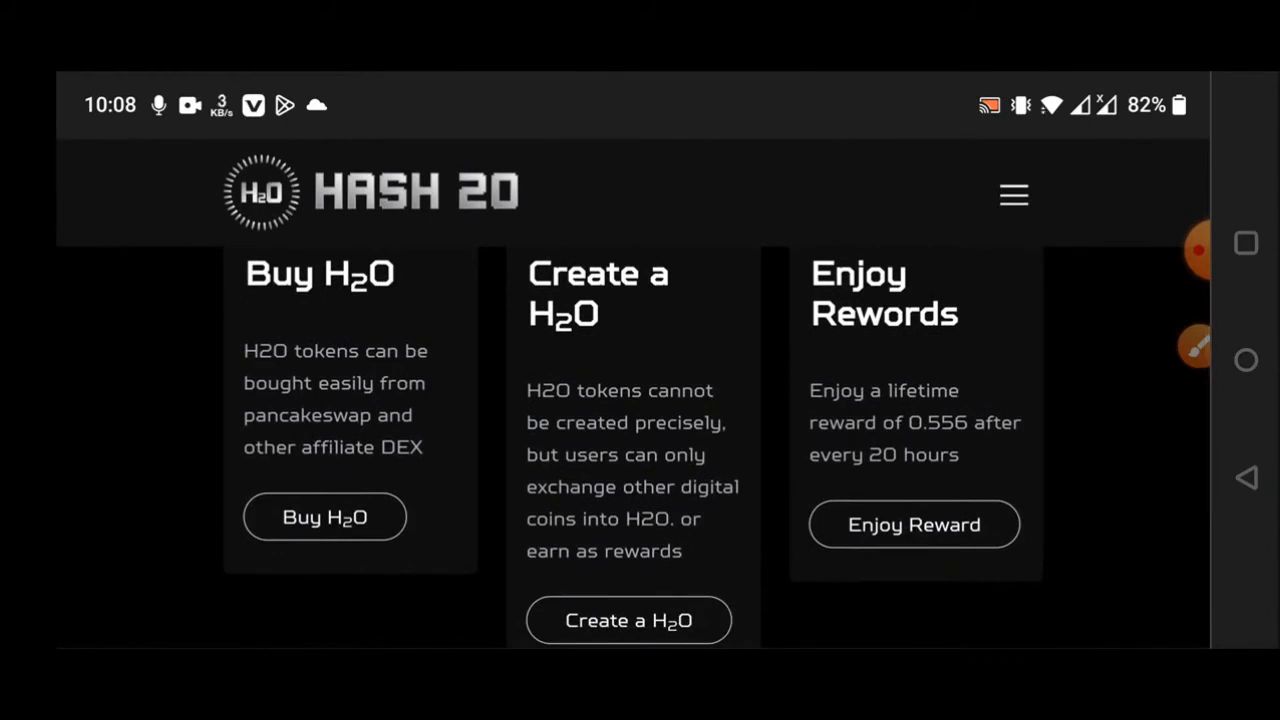
scroll(down, 3)
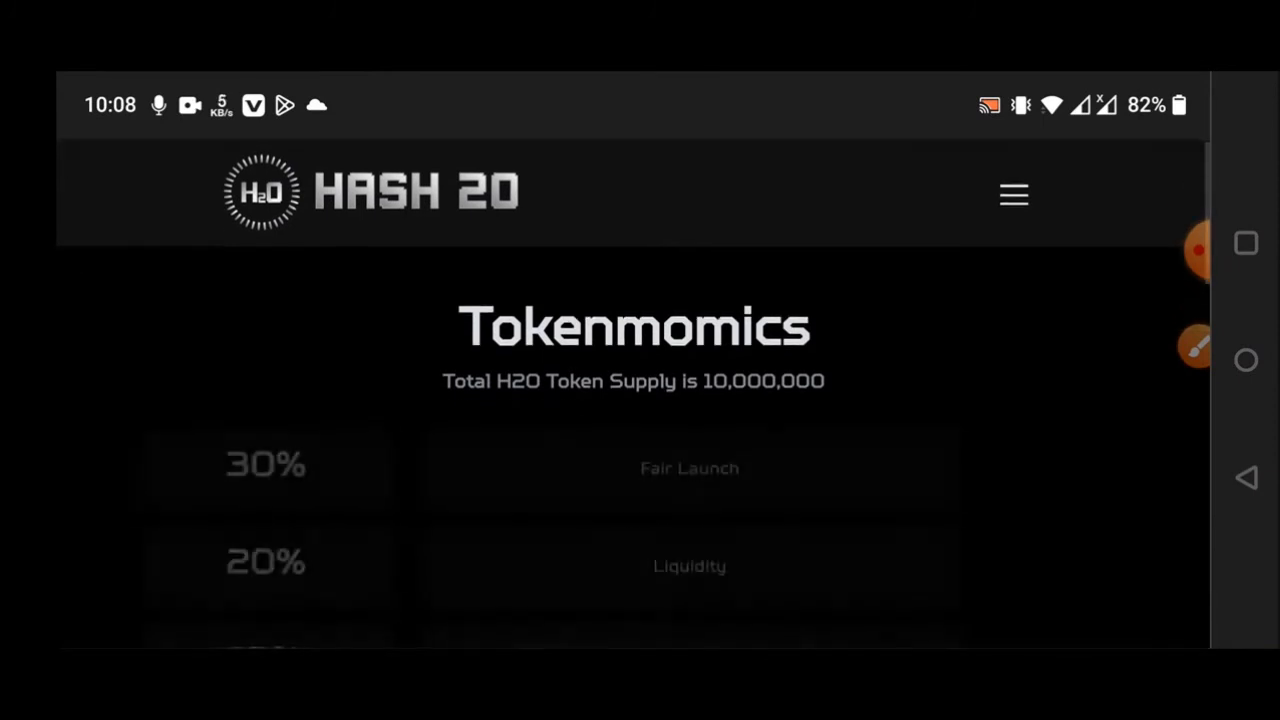
- Scroll the allocation table from 30% Fair Launch down to 9% Staking Reward and the 6/9 pager
scroll(down, 3)
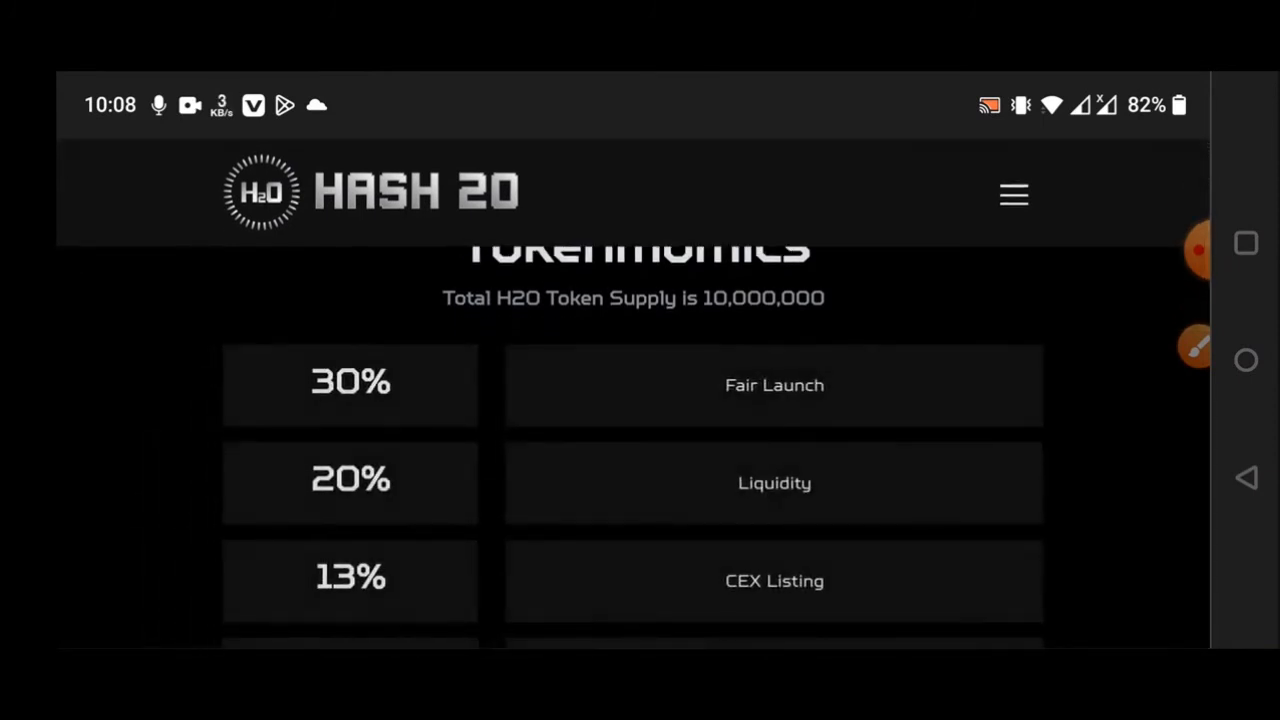
scroll(down, 3)
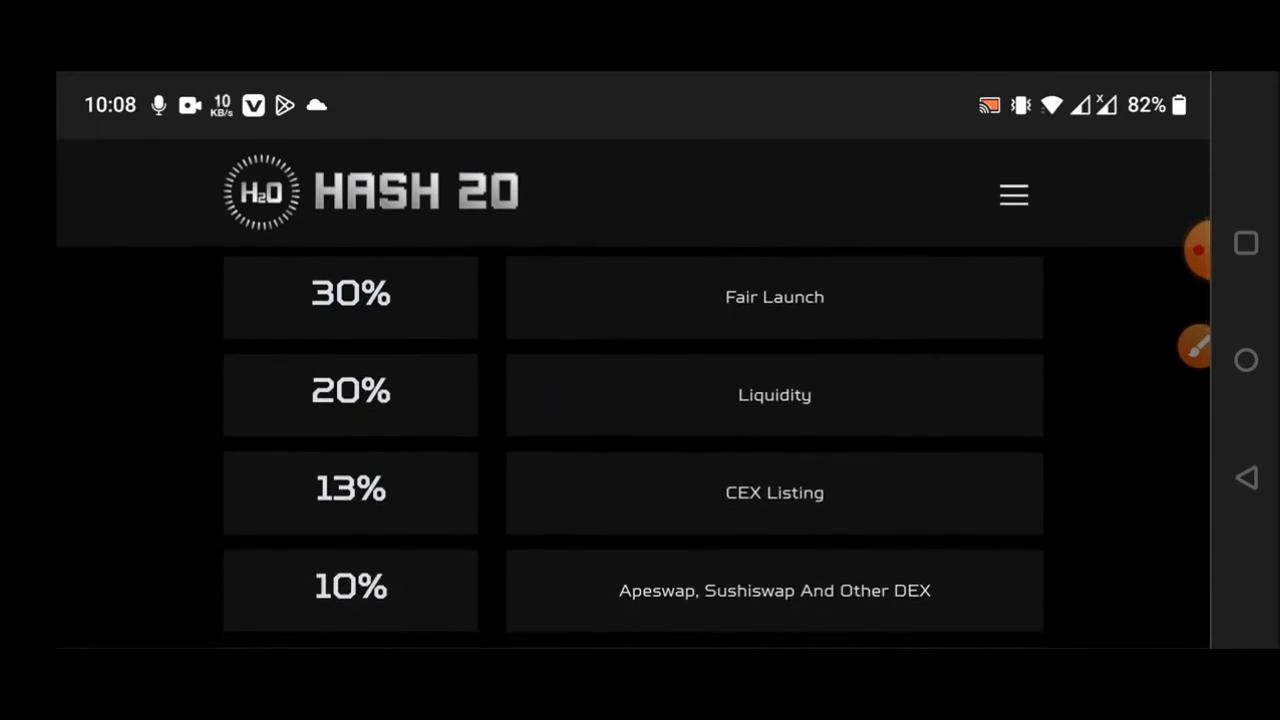
scroll(down, 3)
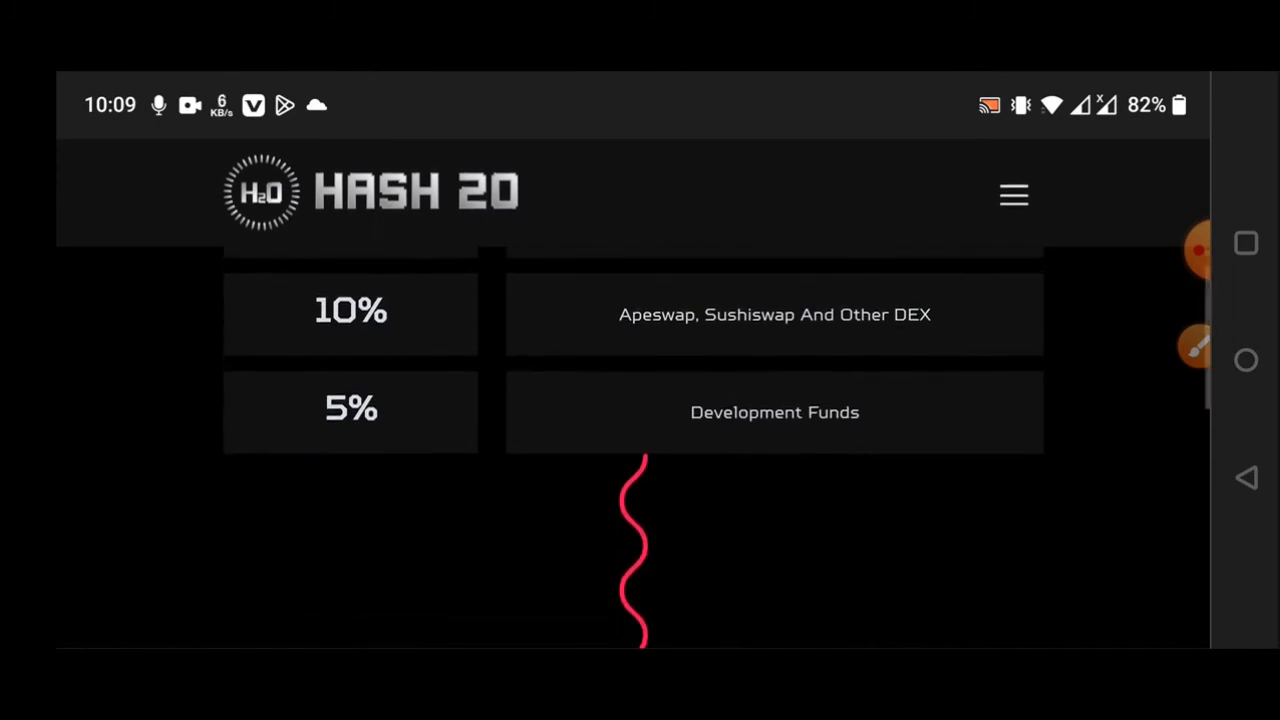
scroll(down, 3)
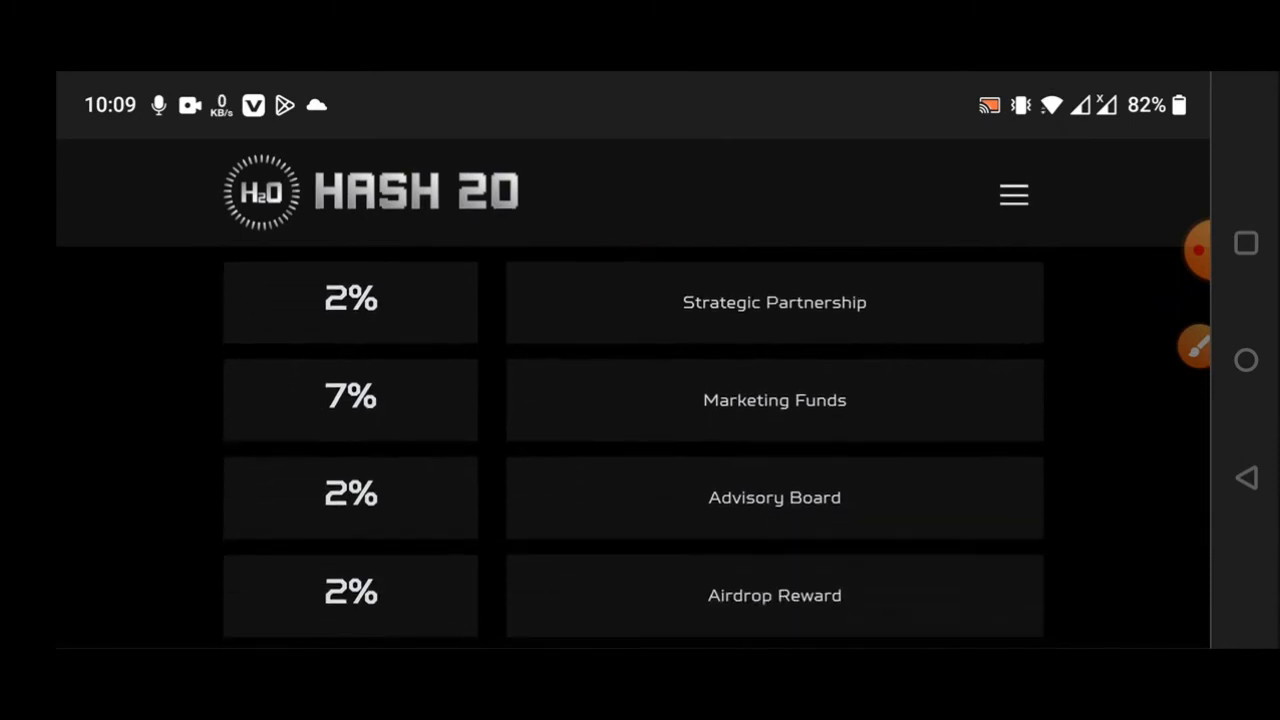
scroll(down, 3)
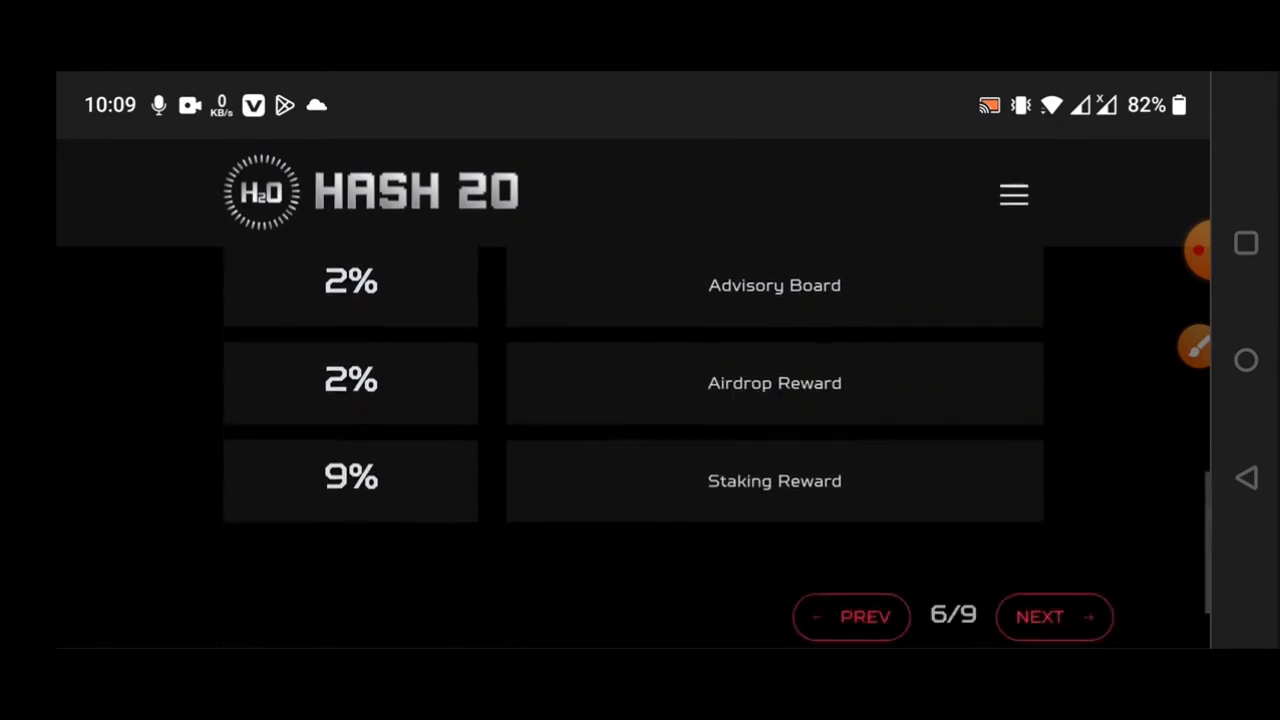
scroll(down, 3)
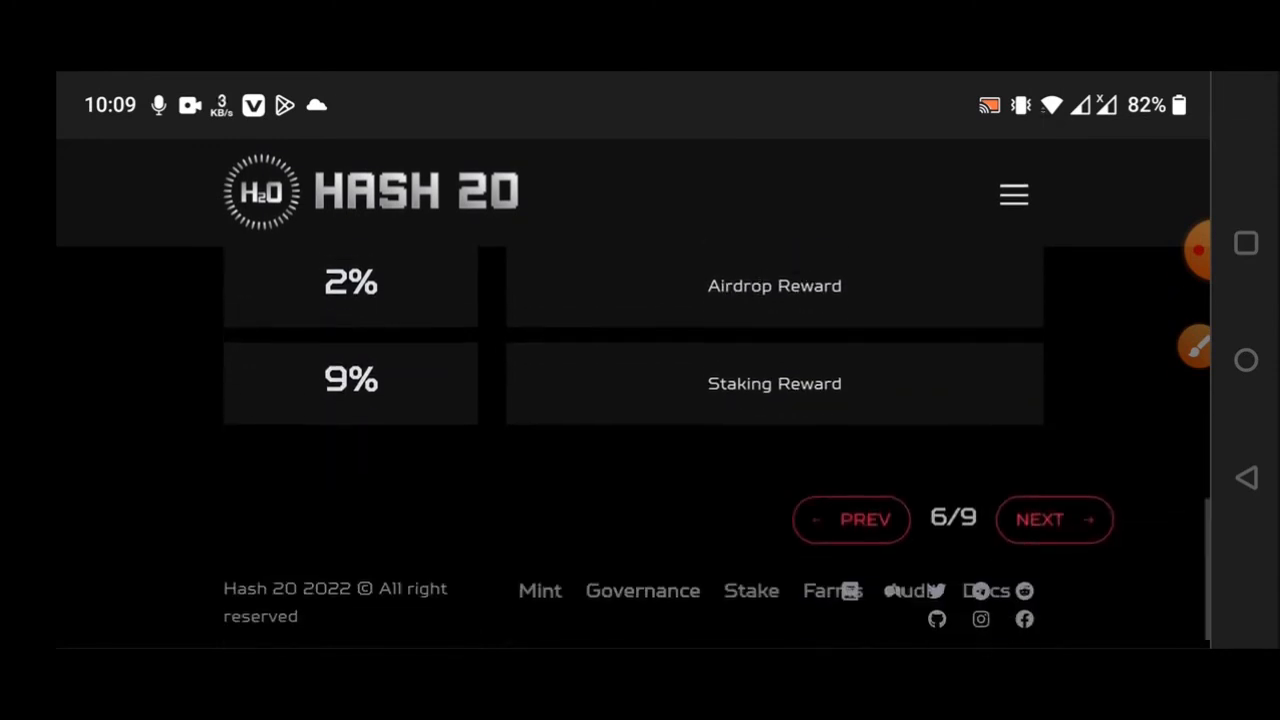